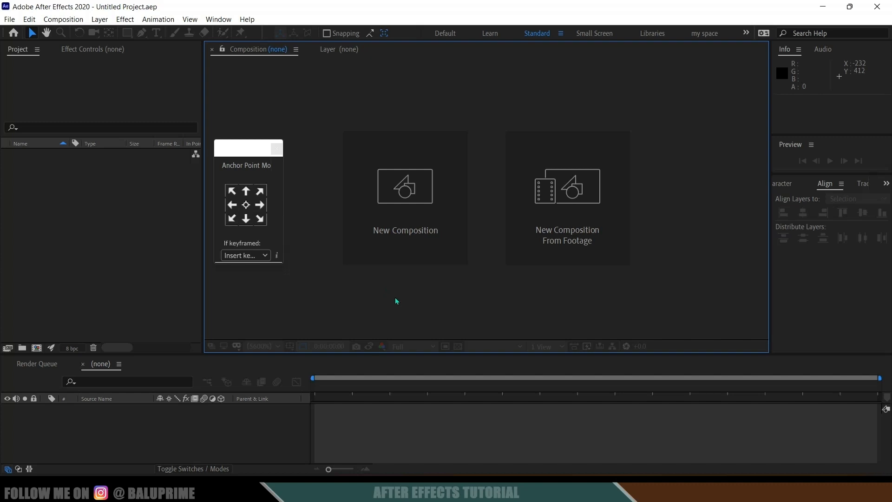
Step: Create Comp 1 from the HDTV 1080 24 preset with a black background
left_click(405, 186)
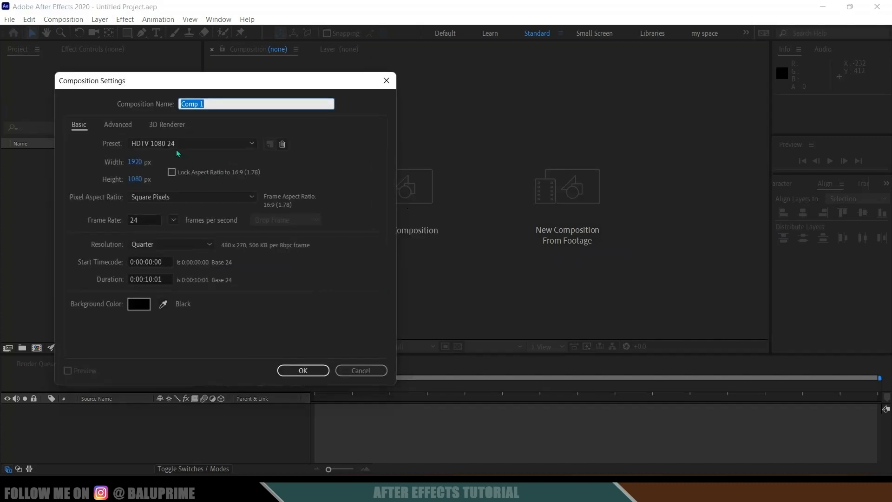
left_click(194, 143)
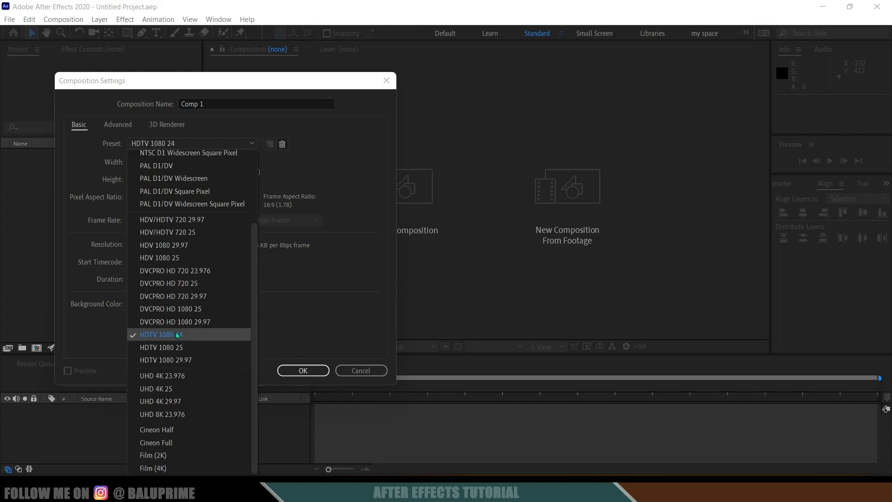
left_click(161, 334)
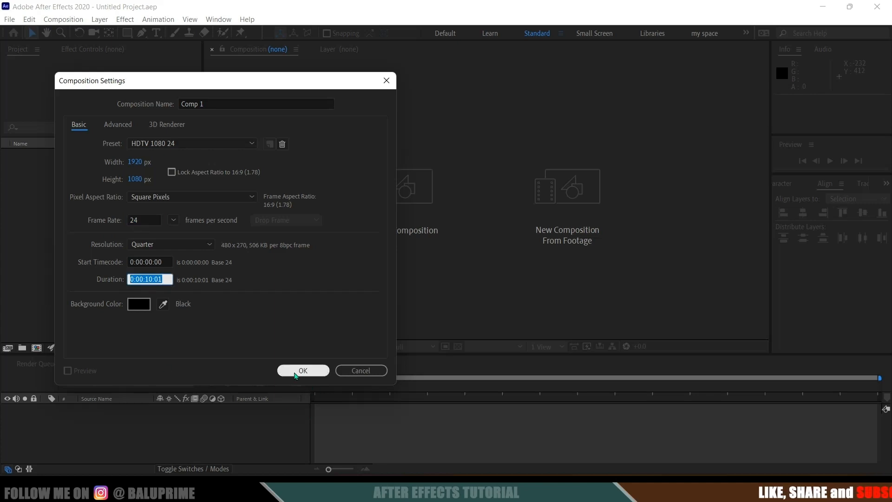
left_click(302, 371)
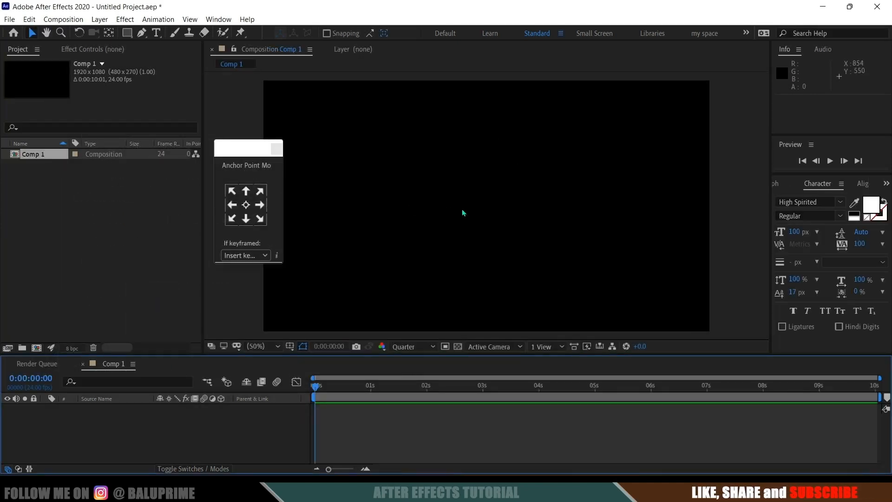
mouse_move(155, 33)
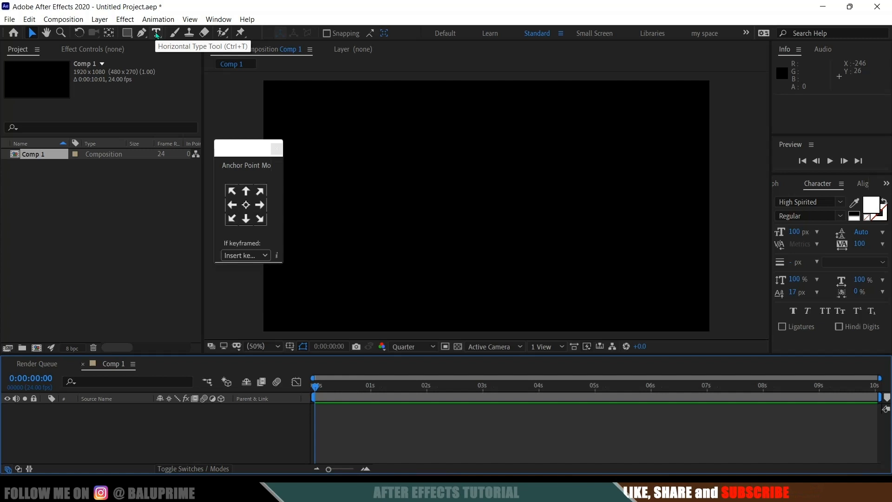
Step: Add a 'Waterfall' text layer and rotate it to about -13° rising rightward
left_click(100, 18)
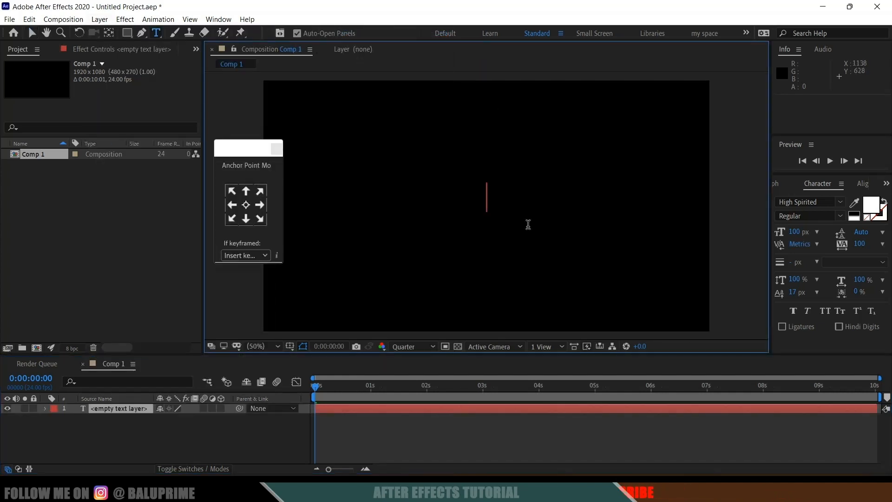
type("Wa")
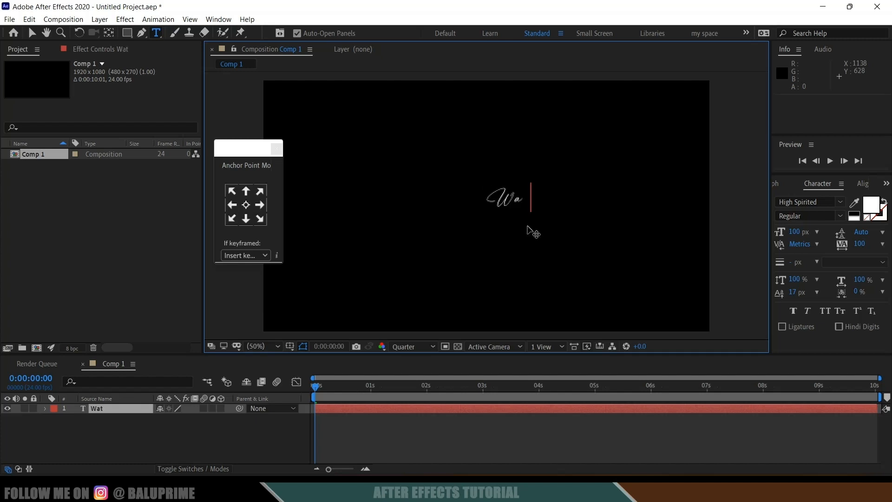
type("terfall")
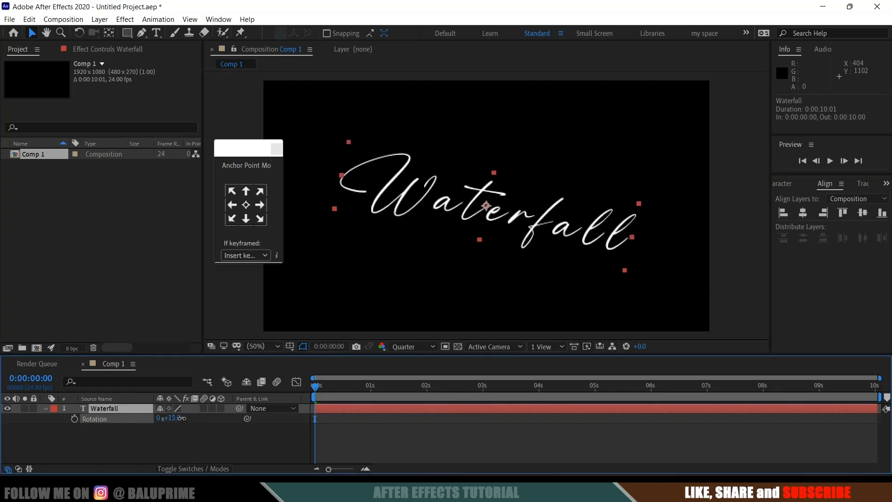
left_click_drag(171, 417, 165, 417)
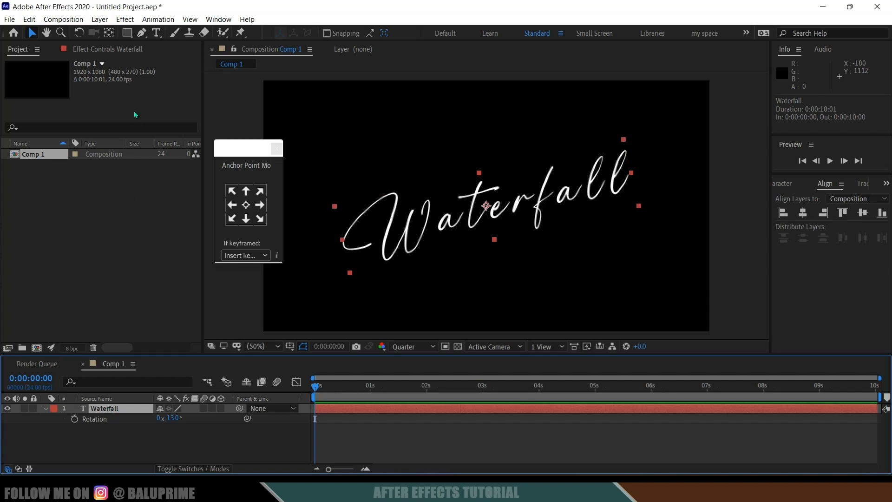
Step: Draw an open Pen-tool mask tracing the stroke of the letter W
left_click(141, 33)
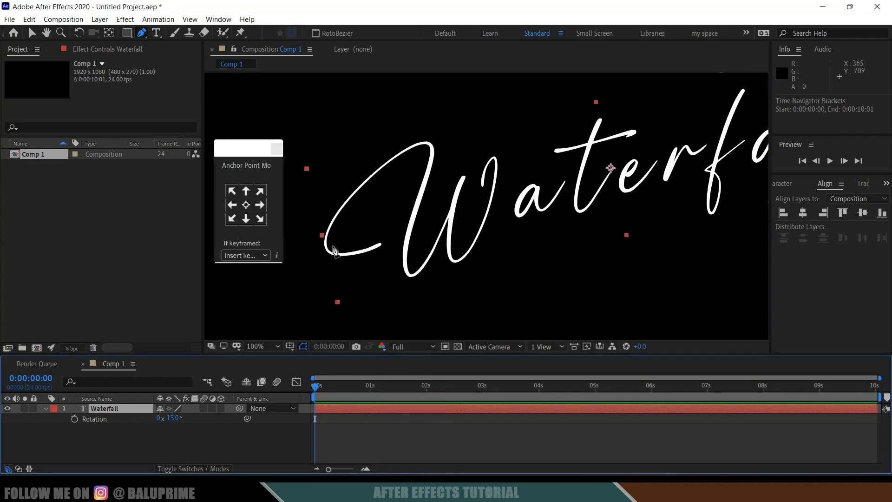
mouse_move(470, 196)
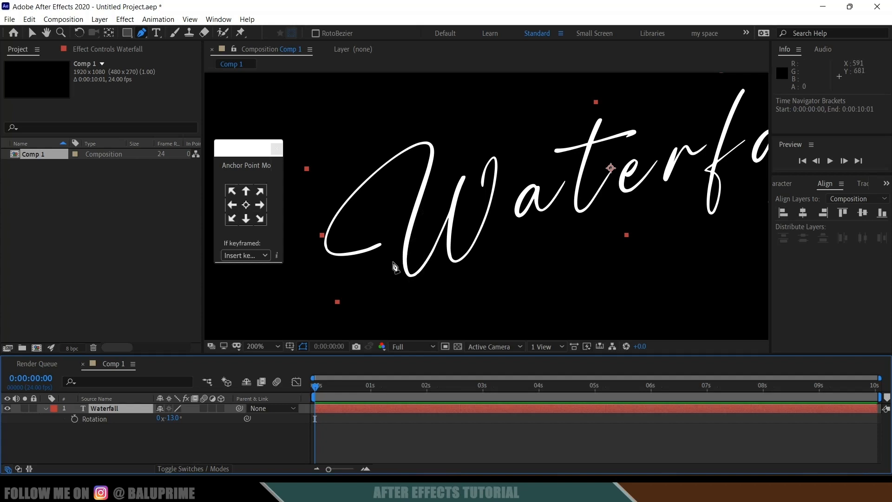
left_click(256, 345)
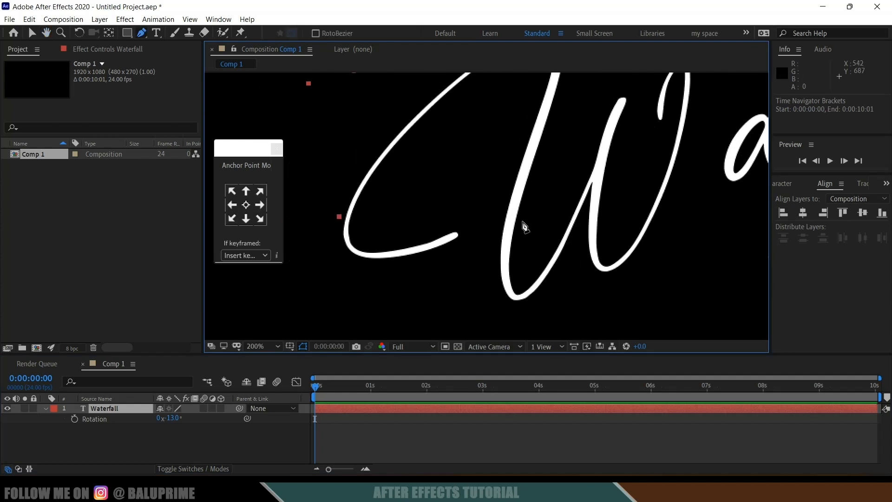
mouse_move(238, 118)
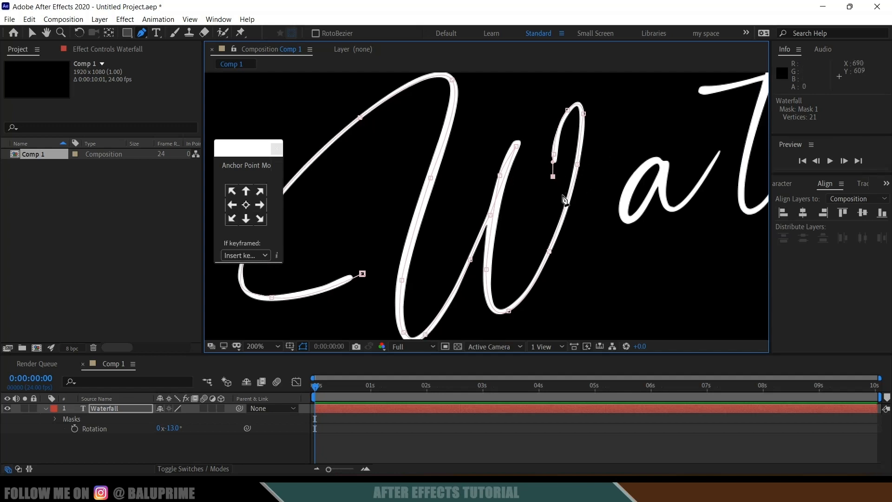
left_click(255, 346)
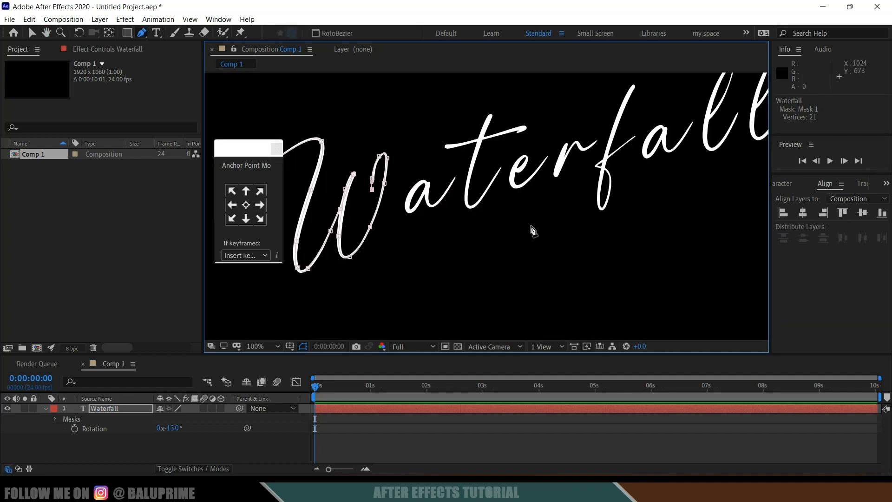
left_click(255, 346)
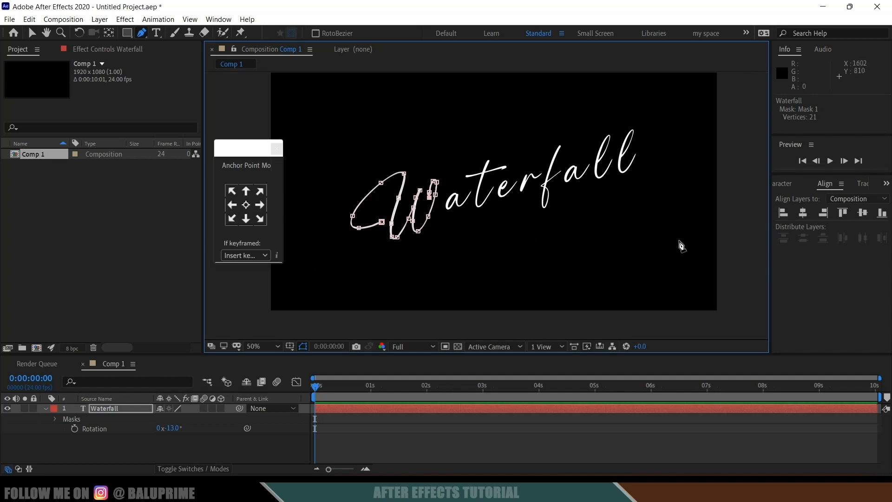
mouse_move(446, 126)
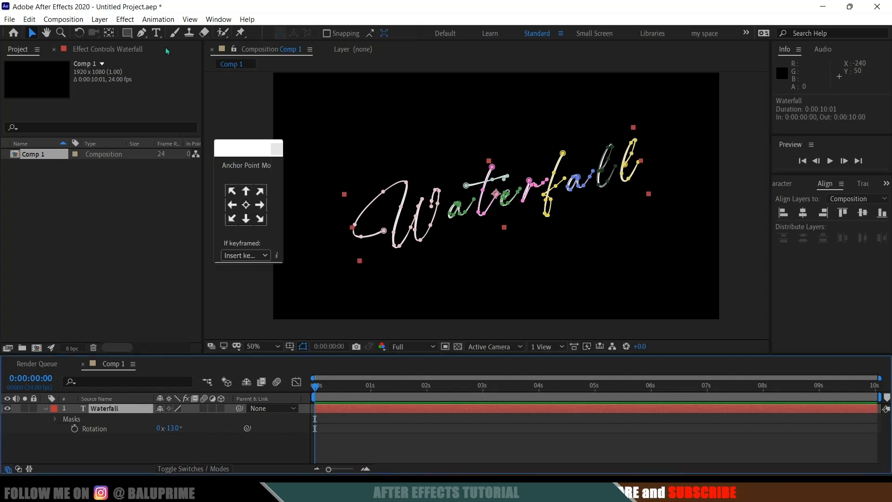
Step: Apply the Generate > Stroke effect to the Waterfall layer via Effects & Presets search
left_click(217, 18)
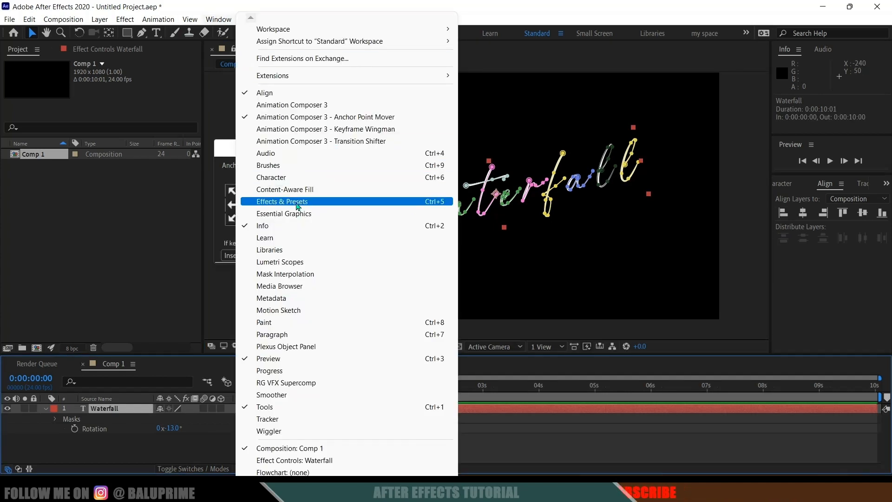
left_click(282, 202)
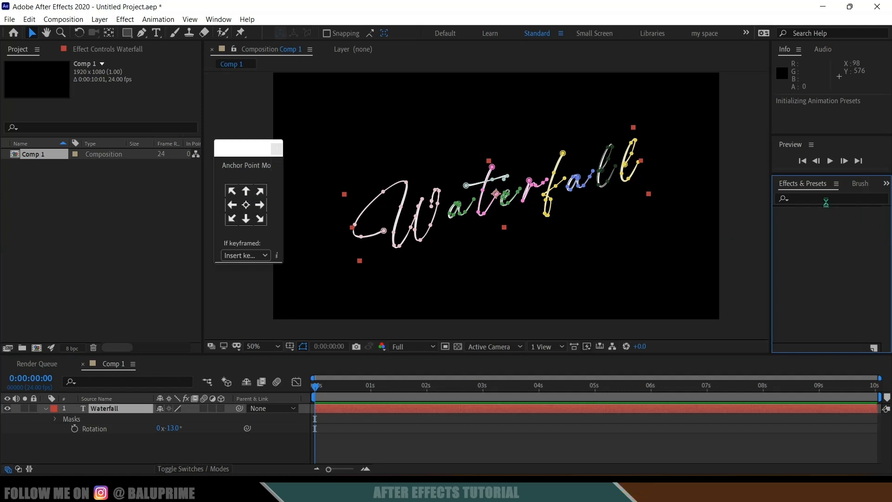
left_click(825, 198)
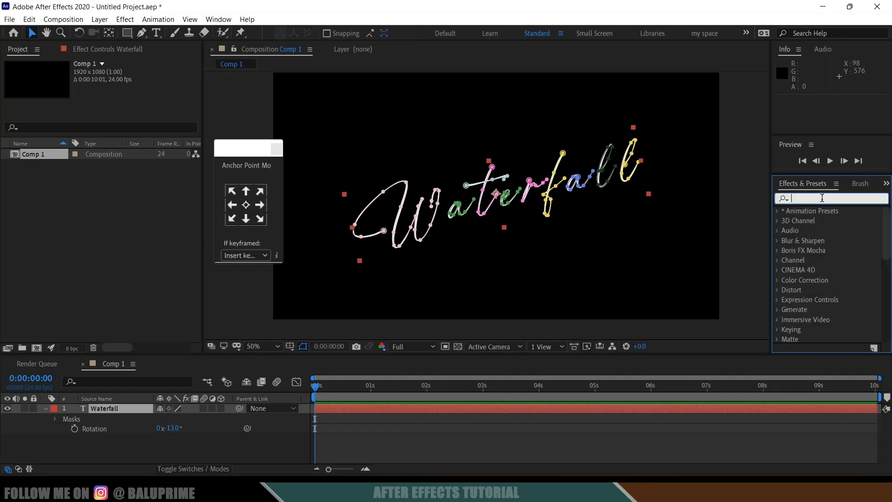
type("stroke")
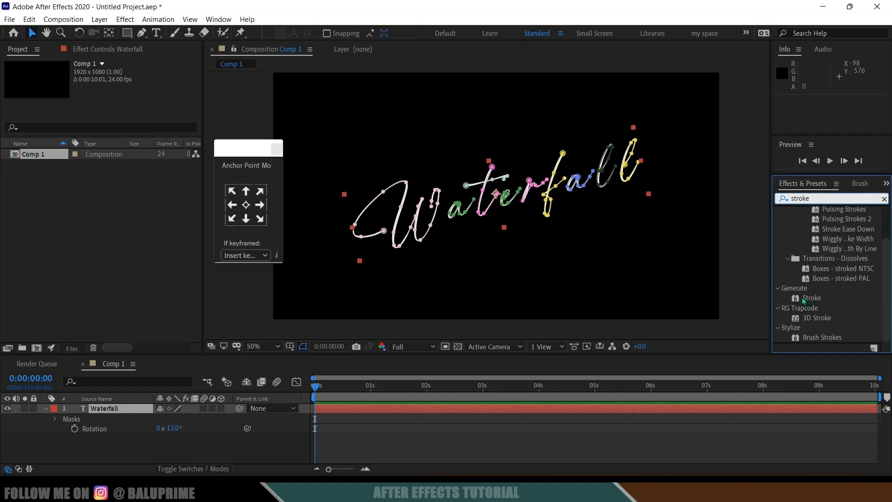
left_click(812, 297)
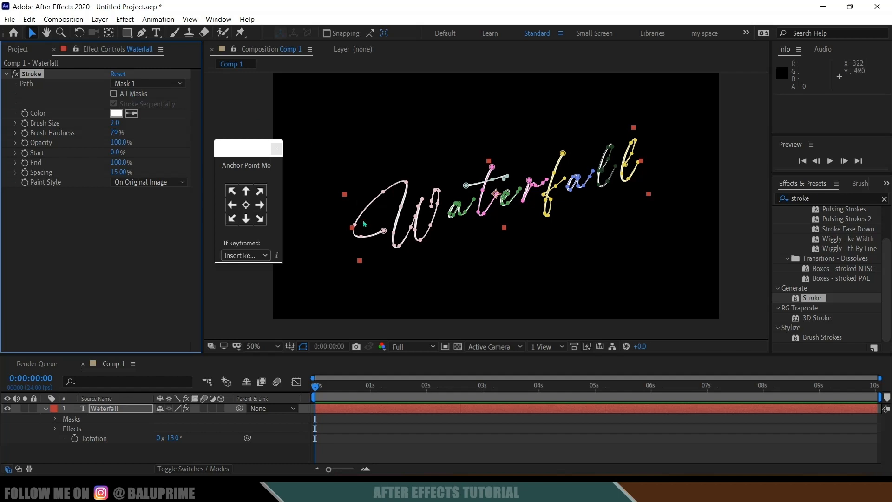
mouse_move(365, 222)
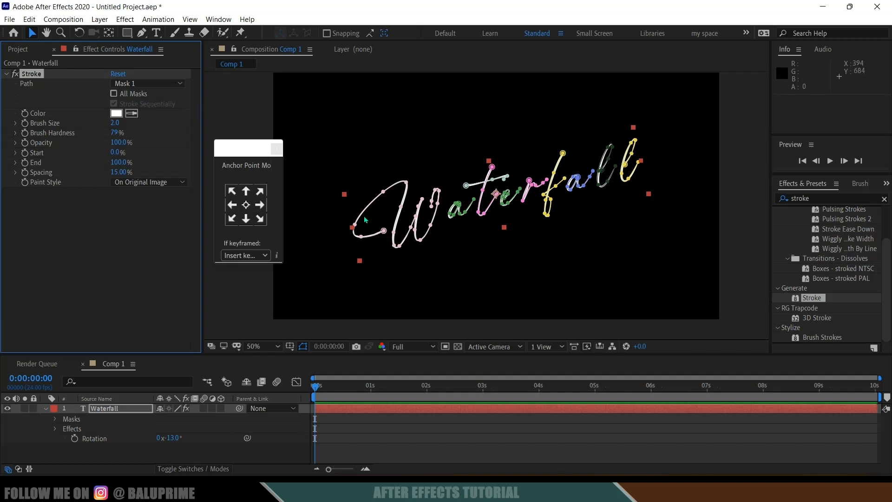
mouse_move(448, 247)
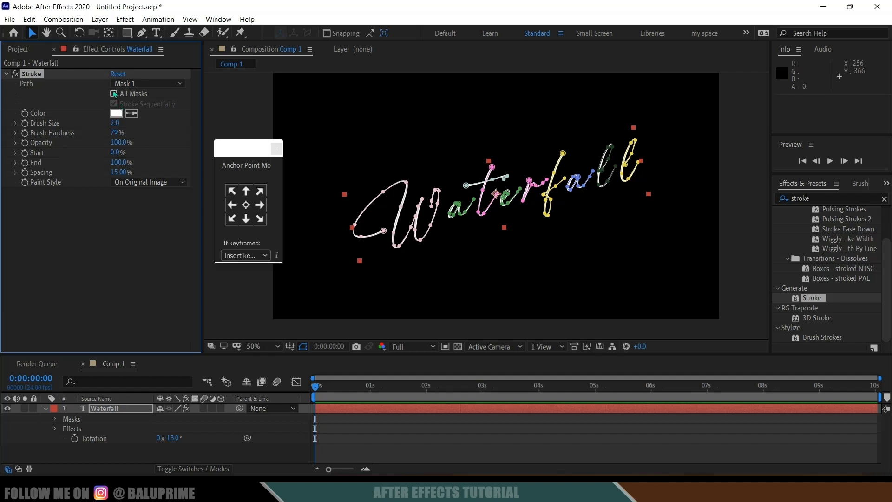
Step: Set Stroke to All Masks, Stroke Sequentially, Paint Style Reveal Original Image
left_click(113, 93)
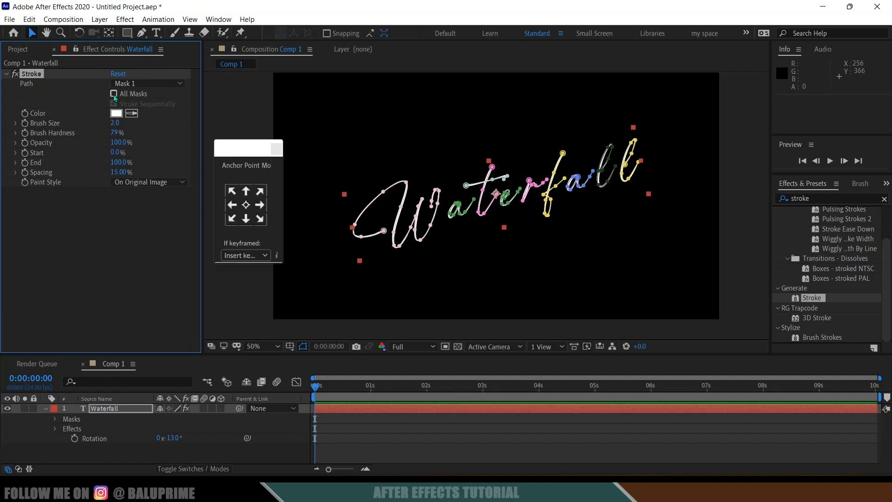
left_click(114, 93)
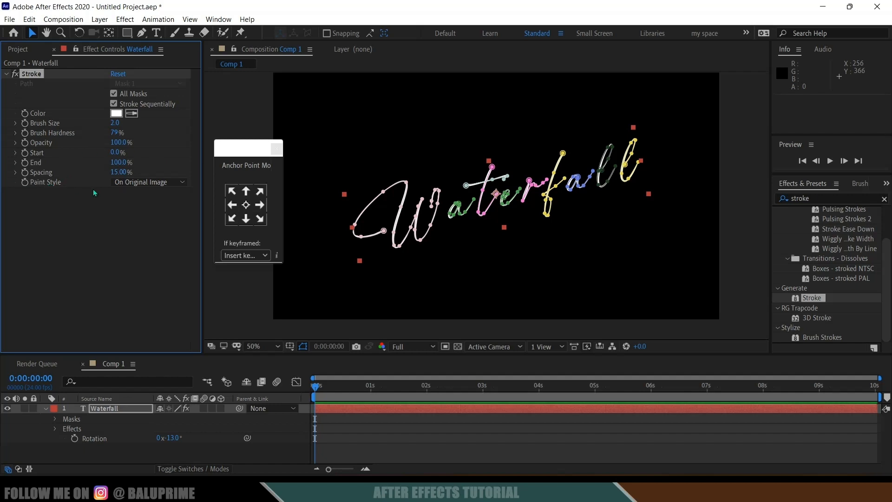
left_click(149, 181)
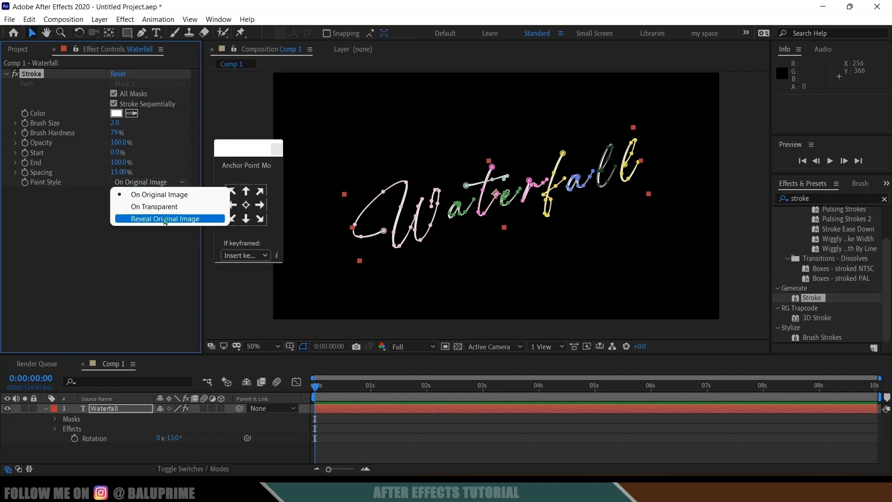
left_click(164, 218)
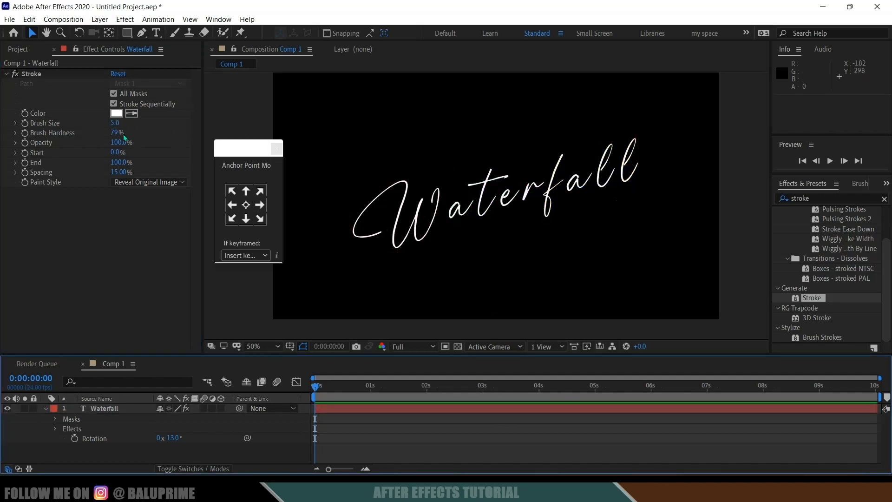
mouse_move(118, 127)
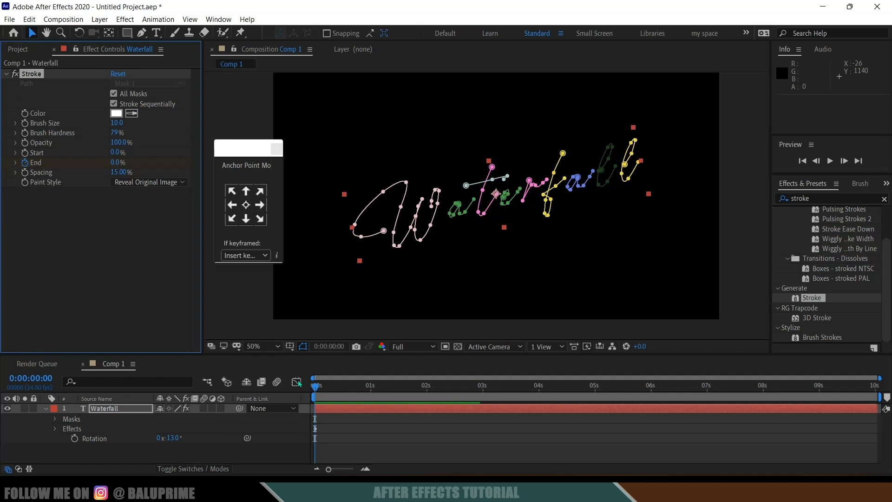
mouse_move(596, 393)
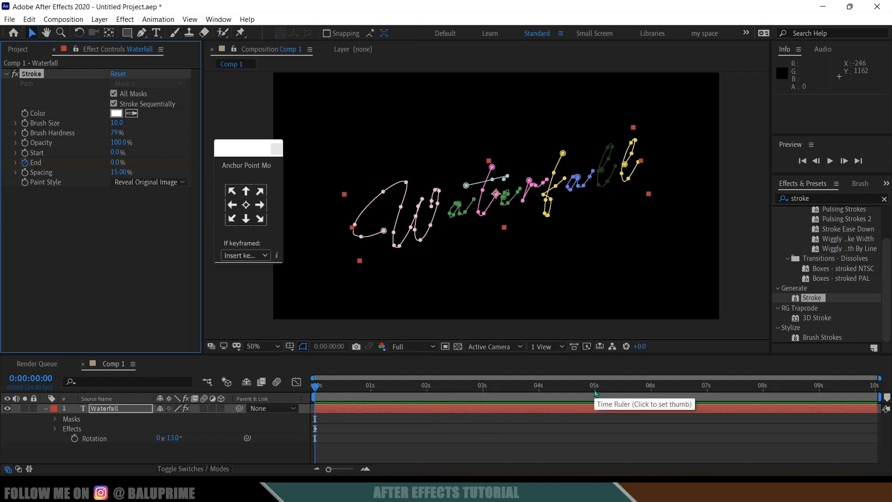
Step: Keyframe Stroke End to reach 100% at the five-second mark
left_click(594, 385)
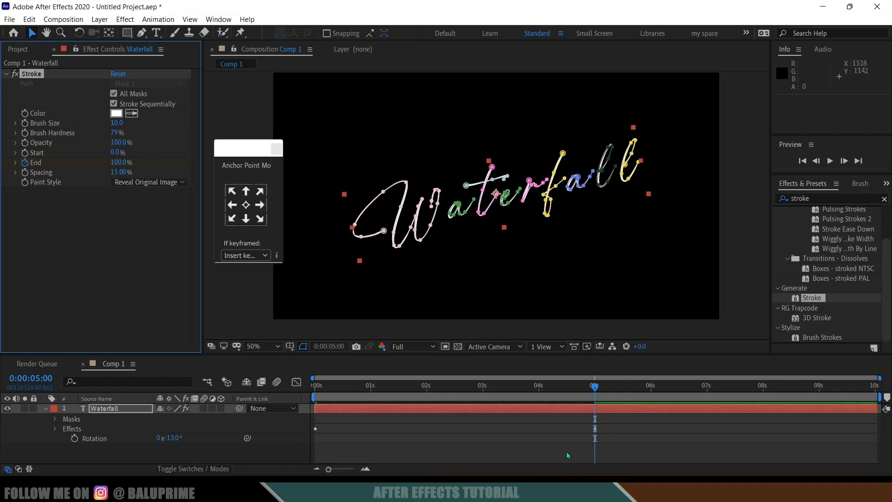
mouse_move(480, 430)
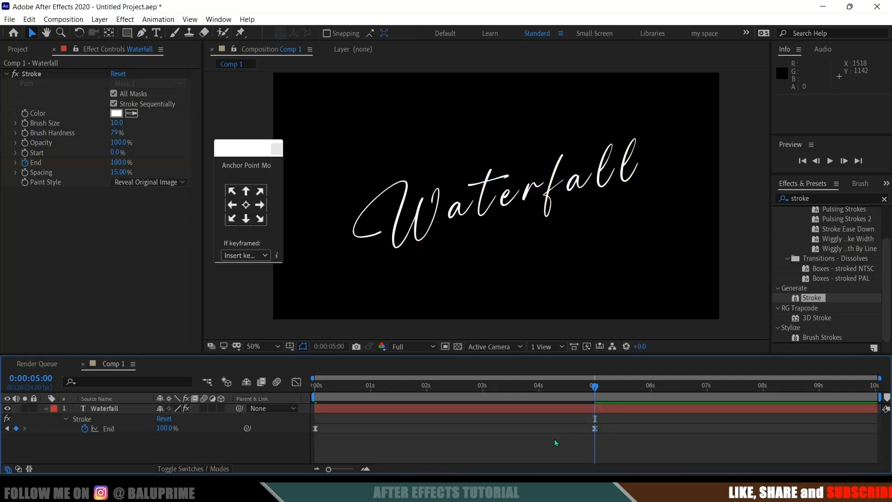
left_click(845, 161)
type("g")
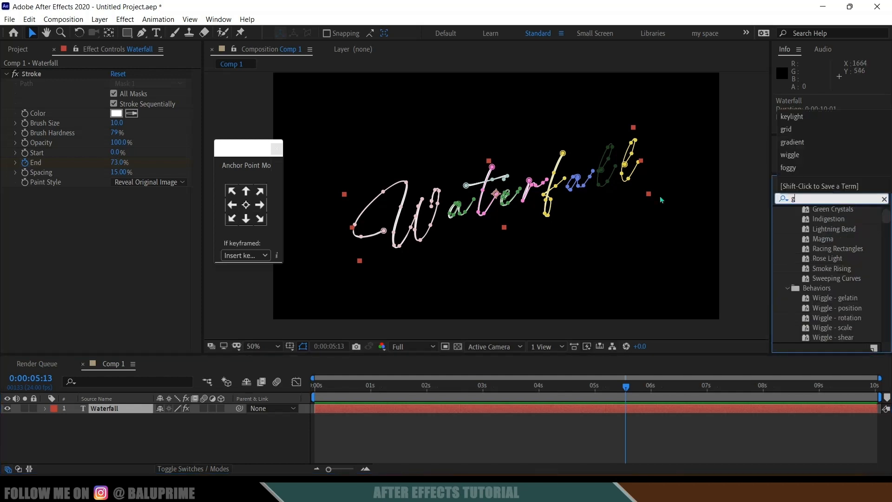
Step: Add Deep Glow with a green Color Vibrance tint and play back the write-on
type("low")
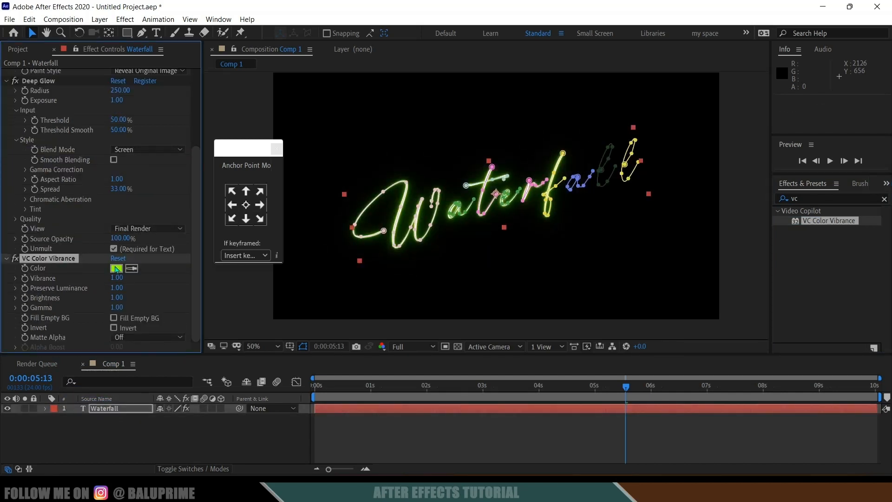
left_click(116, 268)
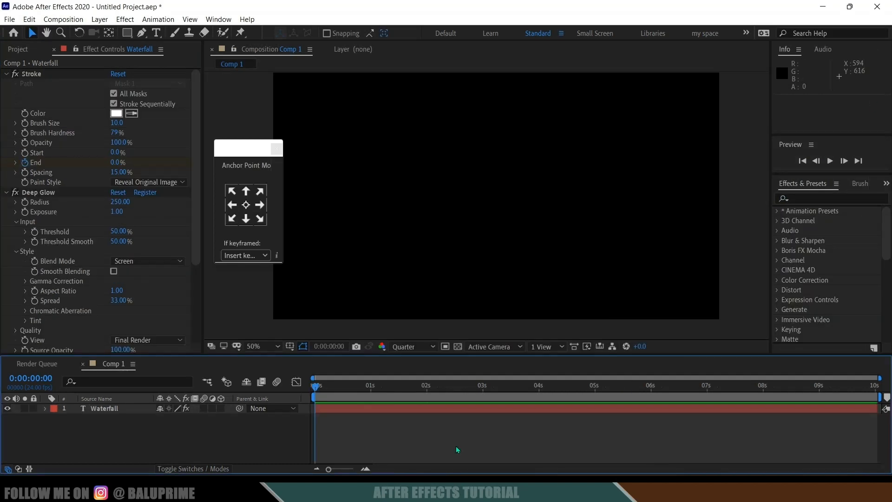
left_click(829, 161)
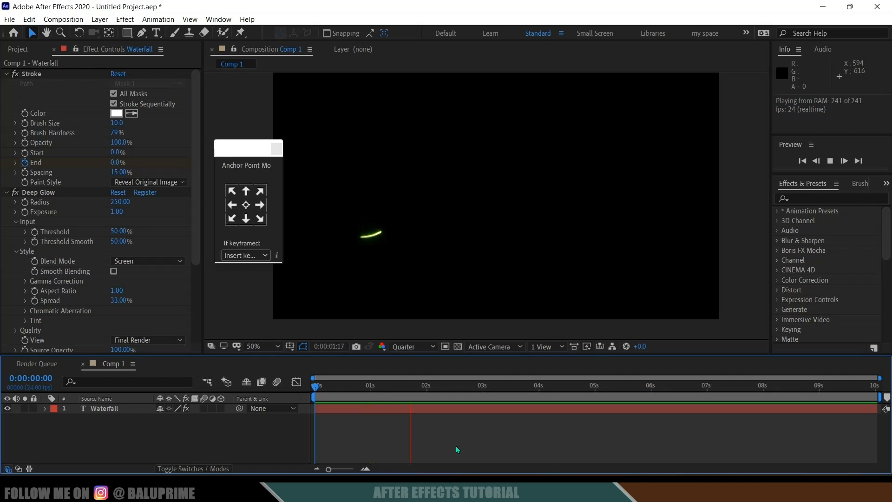